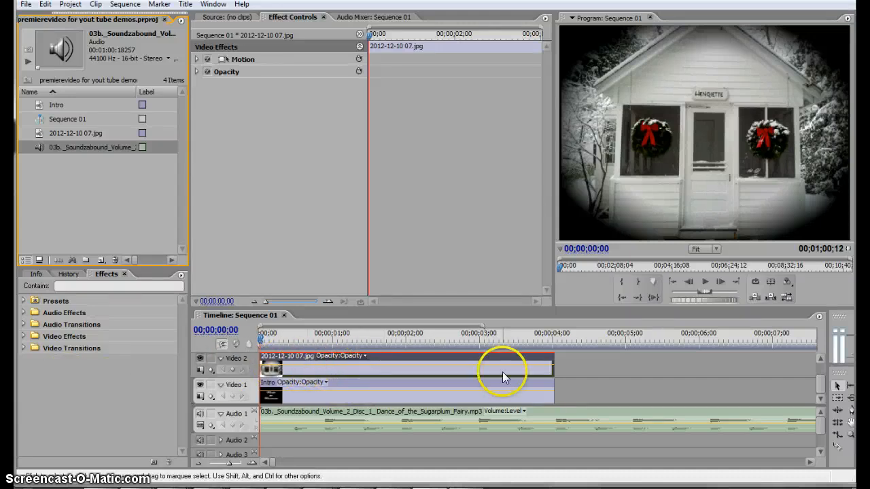
pyautogui.moveTo(323, 177)
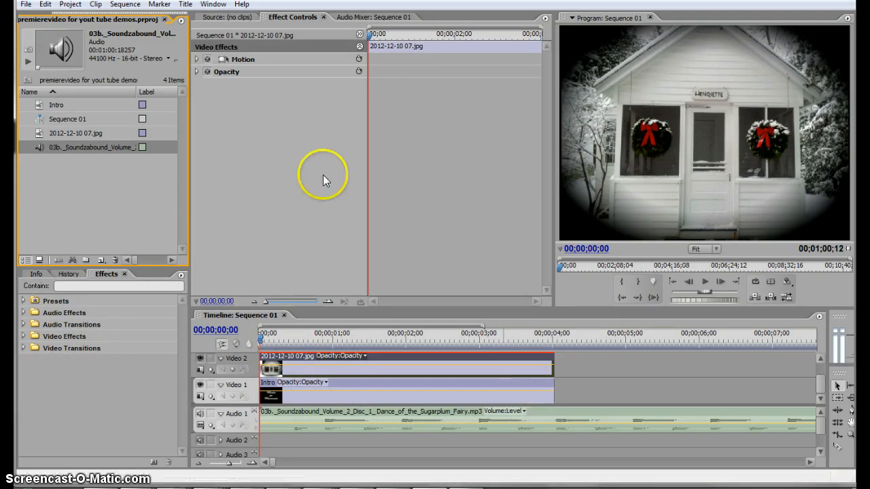
pyautogui.moveTo(473, 401)
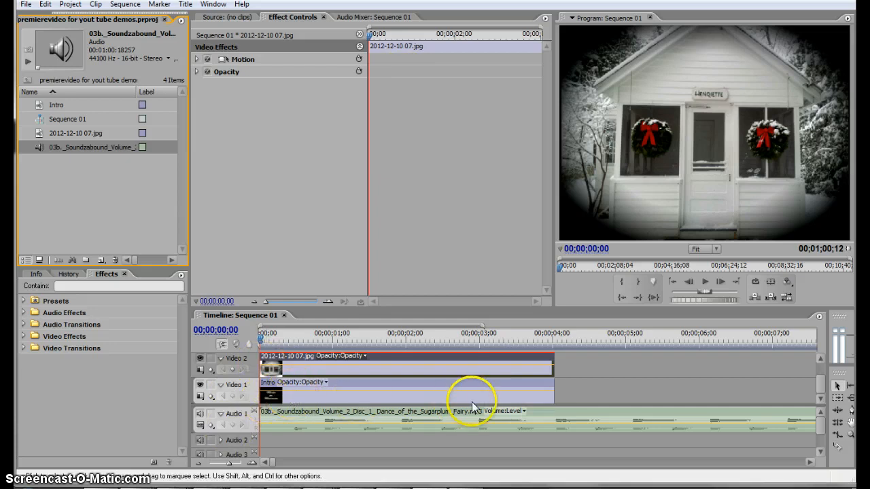
pyautogui.moveTo(217, 66)
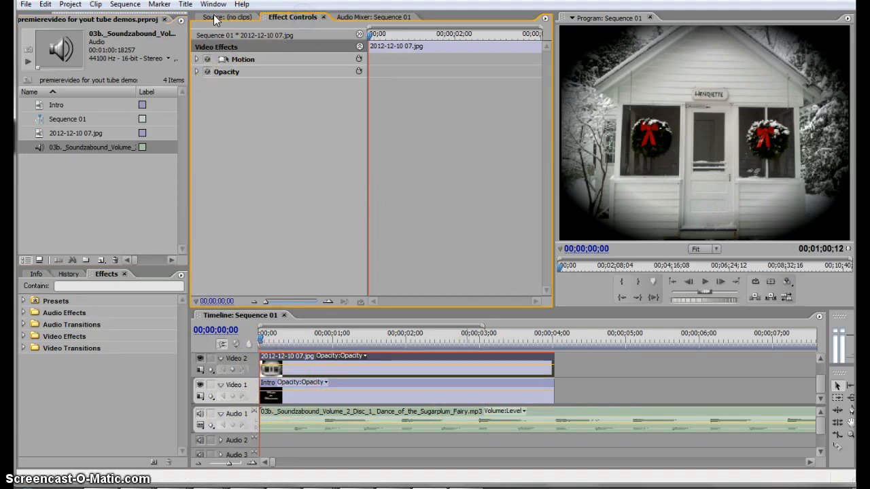
pyautogui.moveTo(296, 16)
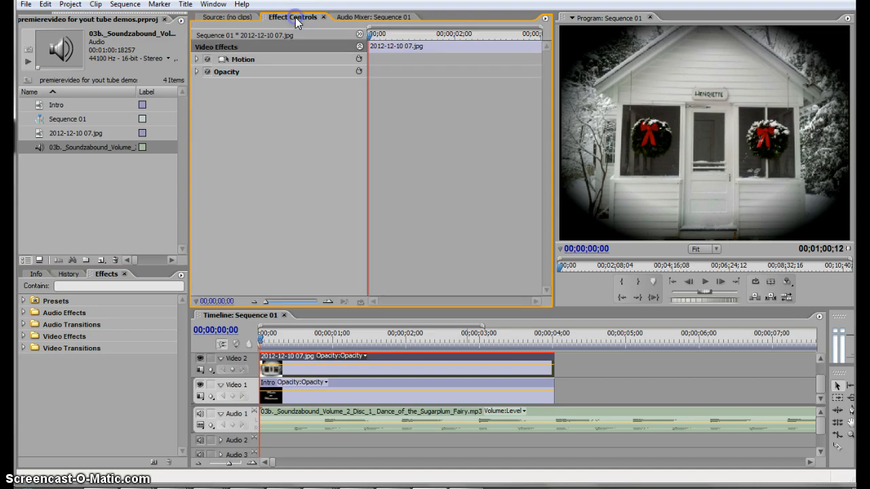
pyautogui.moveTo(206, 76)
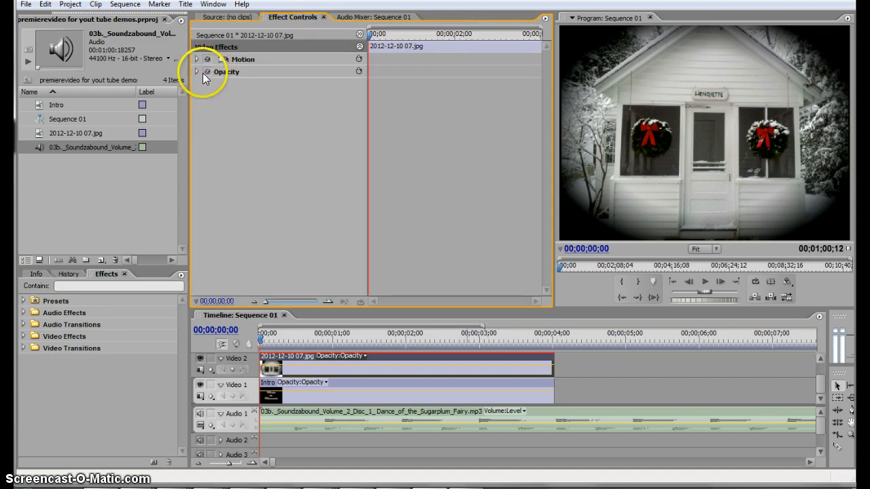
# Expand the photo clip's Opacity (100%) in Effect Controls and return the playhead to 00;00;00;00.
pyautogui.click(197, 70)
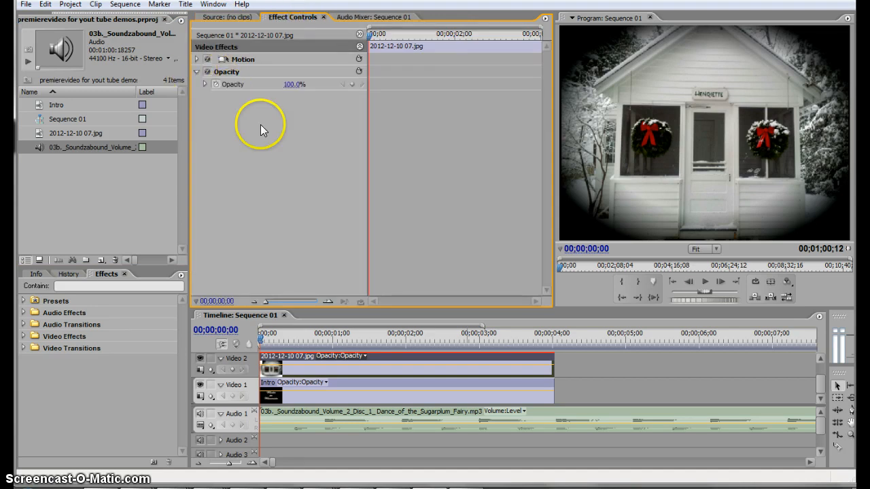
pyautogui.click(424, 35)
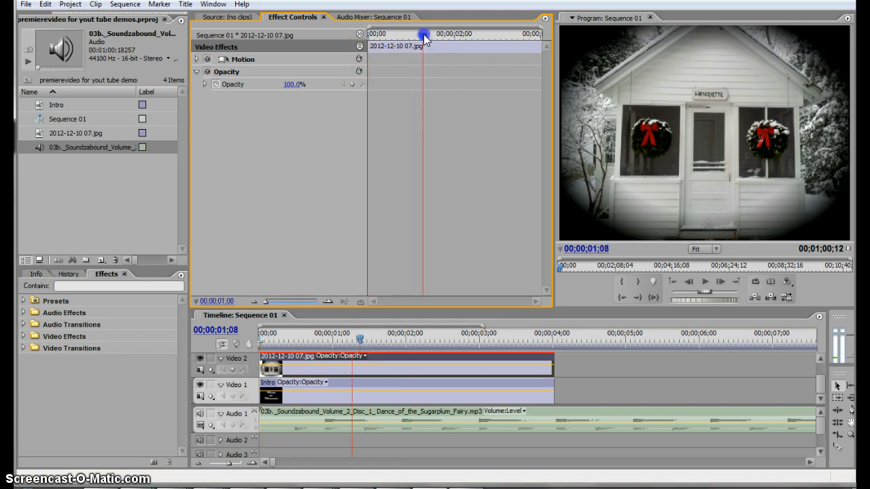
pyautogui.click(367, 34)
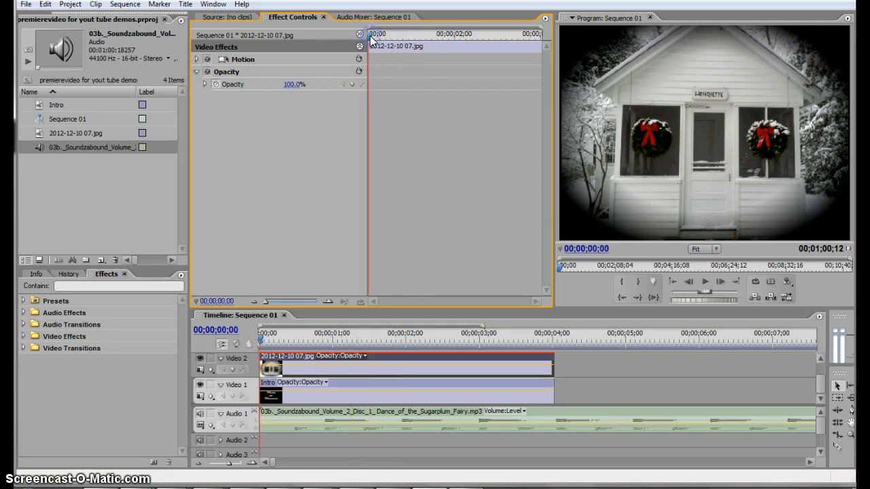
pyautogui.moveTo(353, 84)
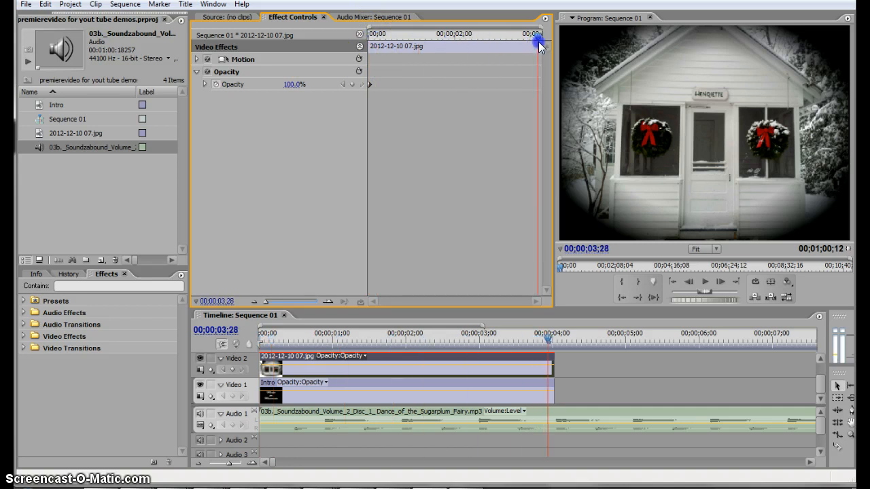
pyautogui.moveTo(359, 84)
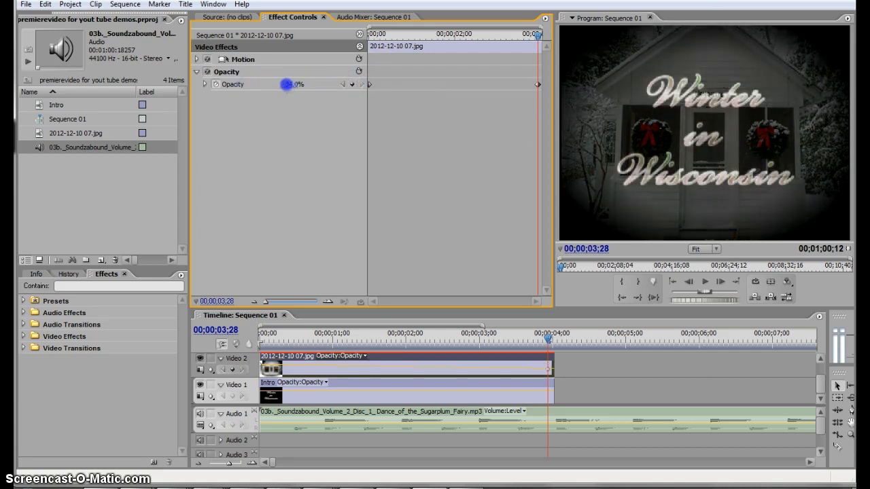
# At the clip's end, scrub Opacity down to a low value, adding a fade-out keyframe.
pyautogui.moveTo(288, 84); pyautogui.dragTo(293, 84)
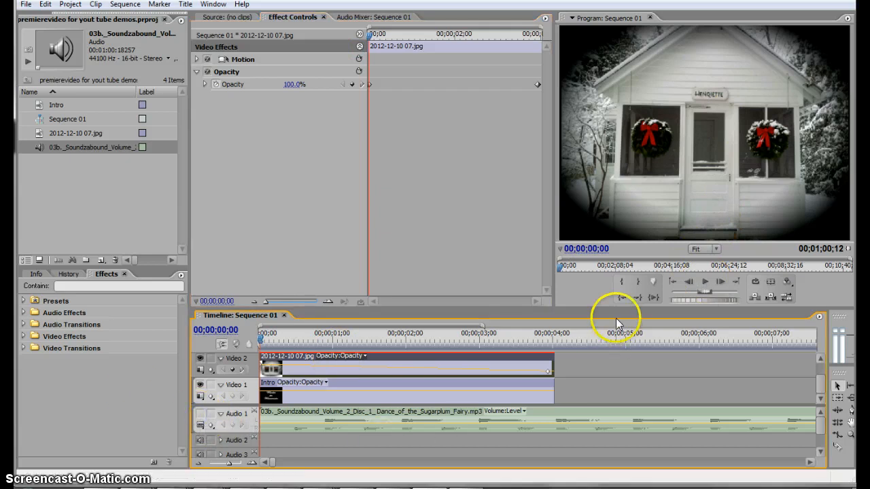
# Play the sequence in the Program monitor to watch the photo fade into the title, then stop.
pyautogui.click(704, 281)
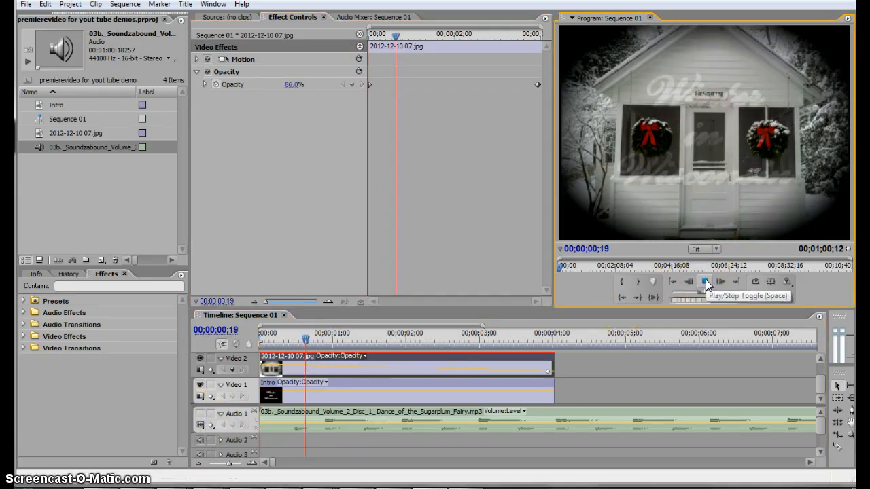
pyautogui.click(704, 281)
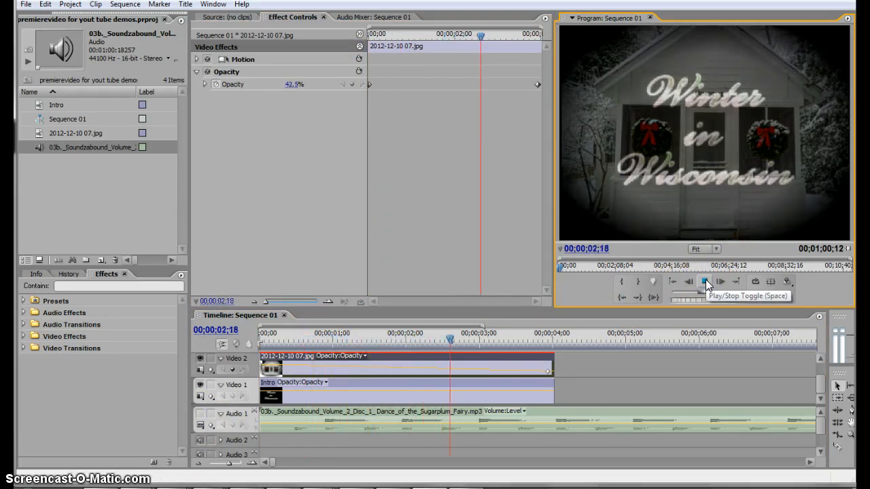
pyautogui.click(707, 282)
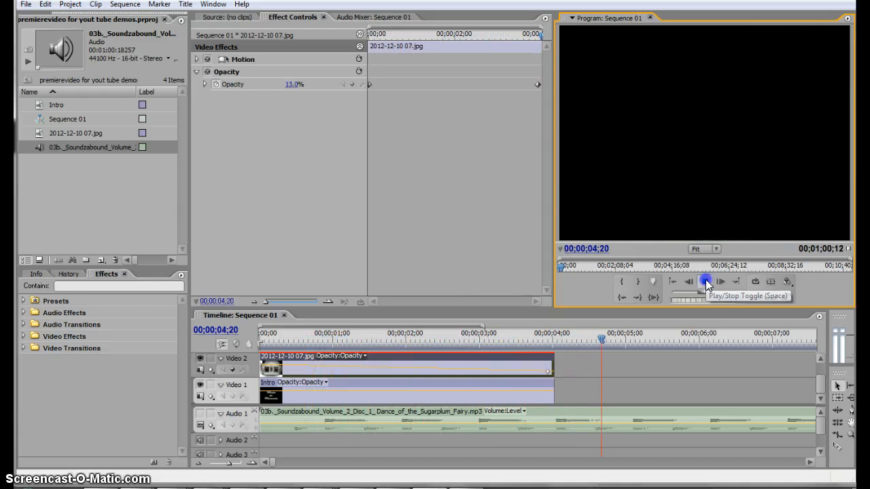
pyautogui.click(707, 281)
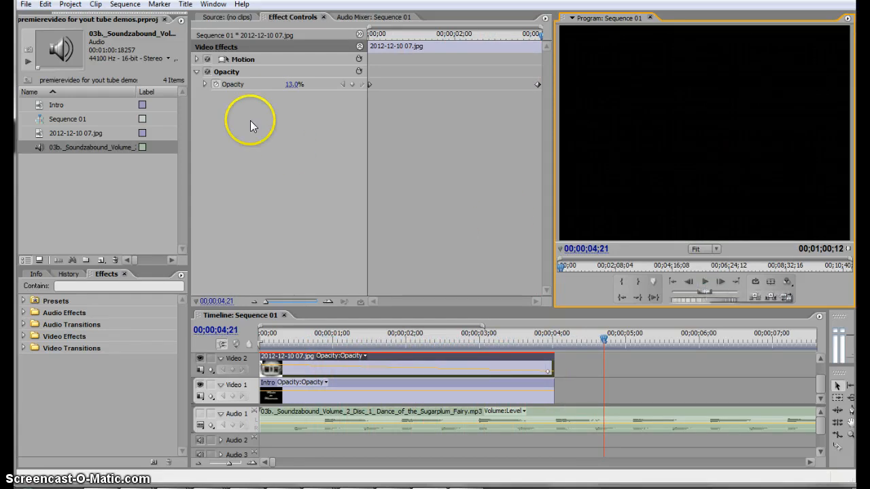